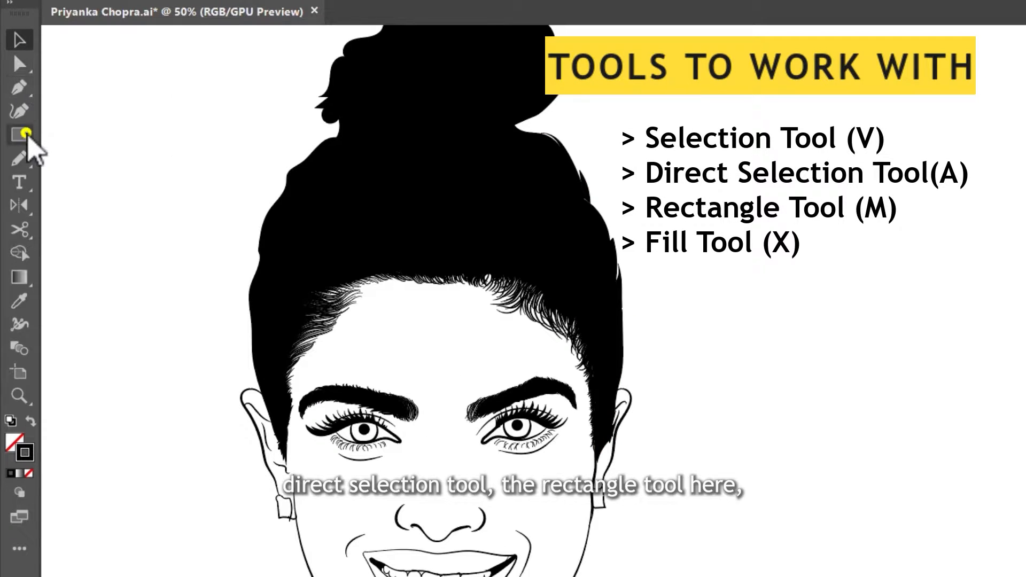
Step: Select all the line art, apply Pathfinder Merge, and deselect
click(20, 134)
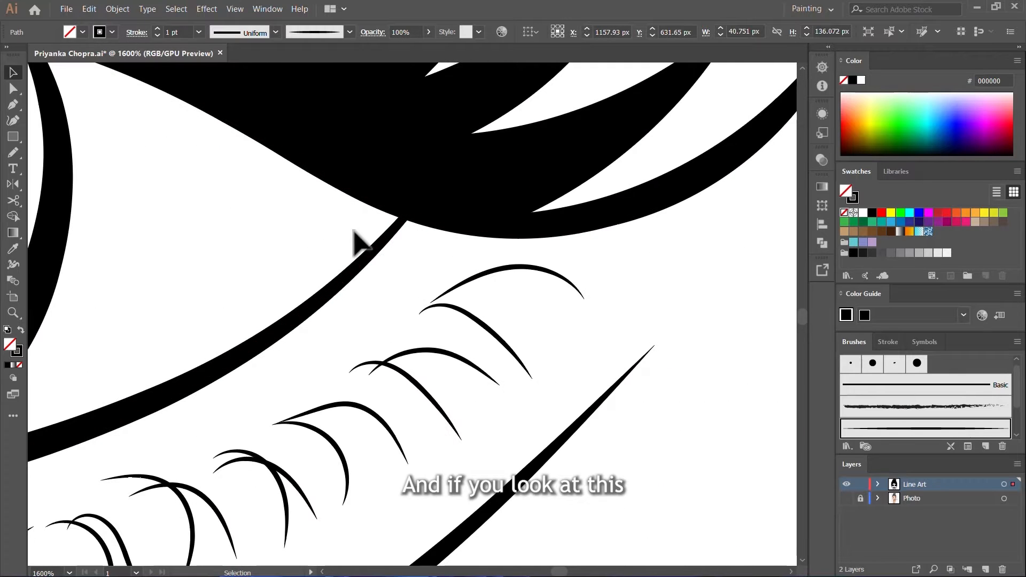
click(363, 257)
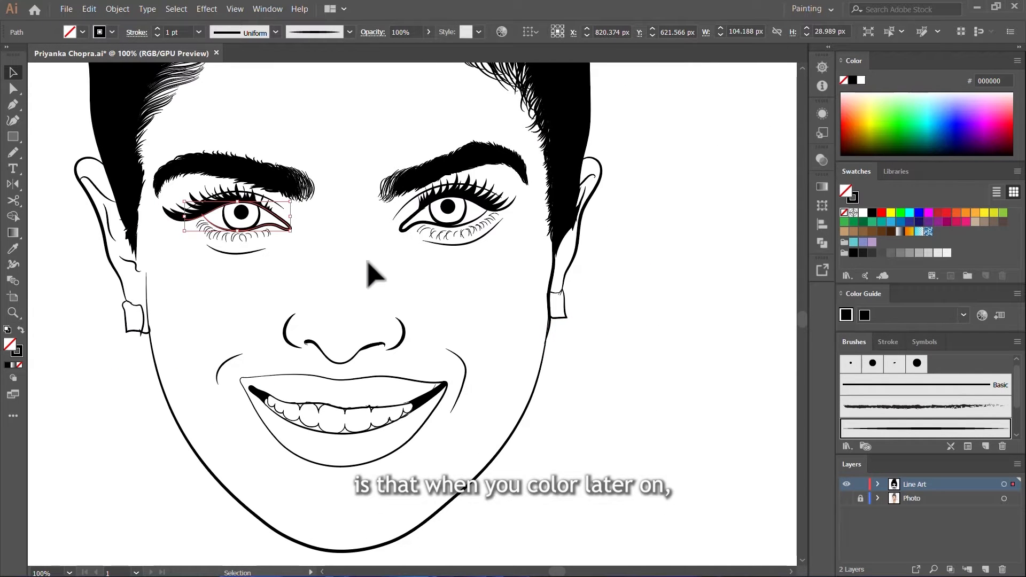
mouse_move(384, 273)
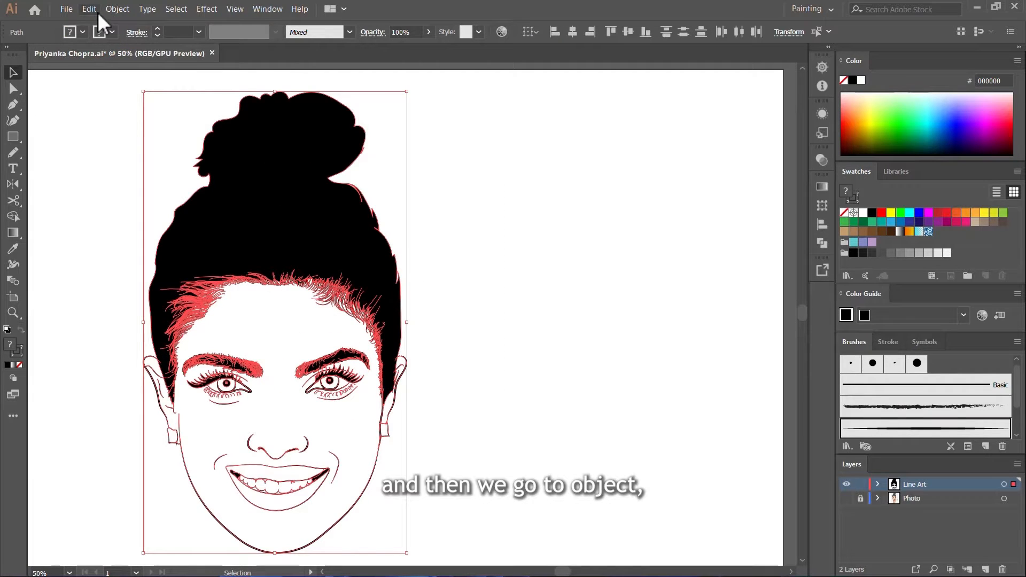
click(117, 9)
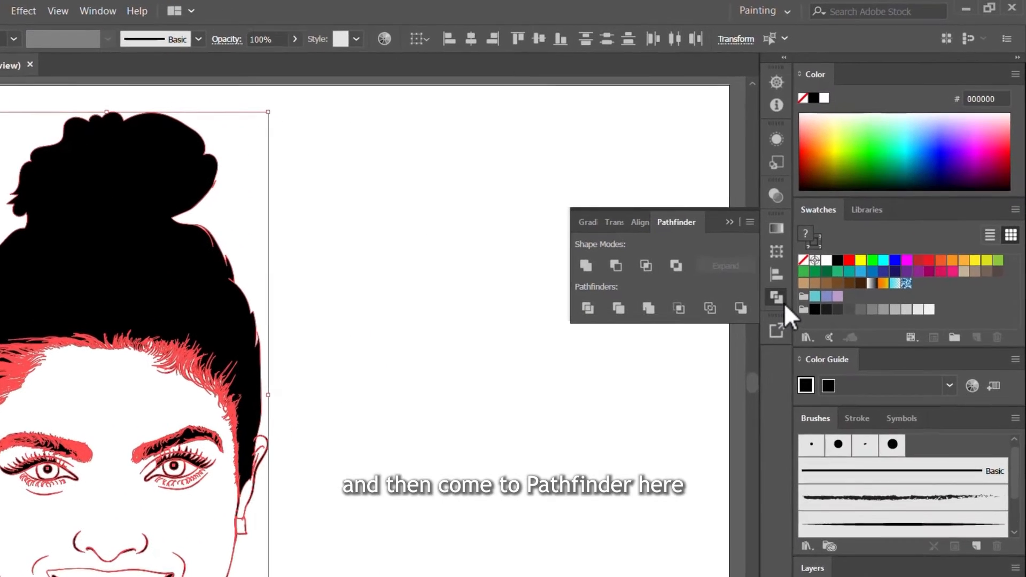
click(573, 367)
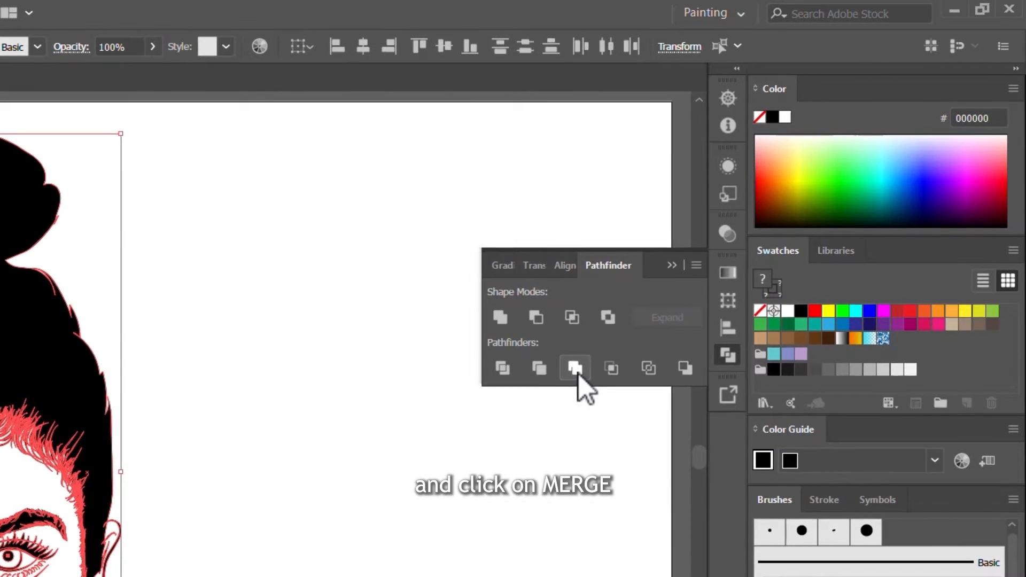
click(573, 367)
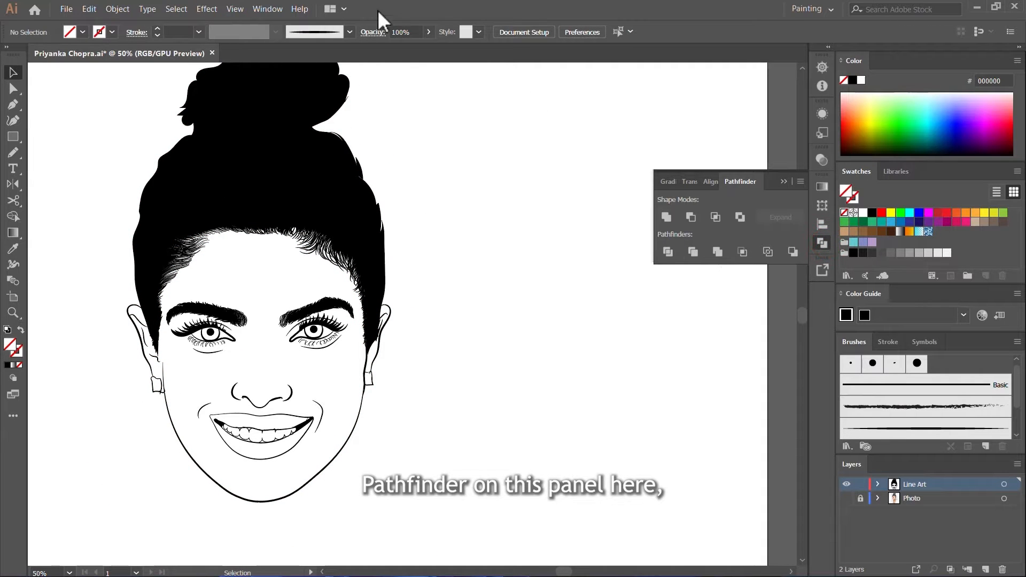
click(266, 9)
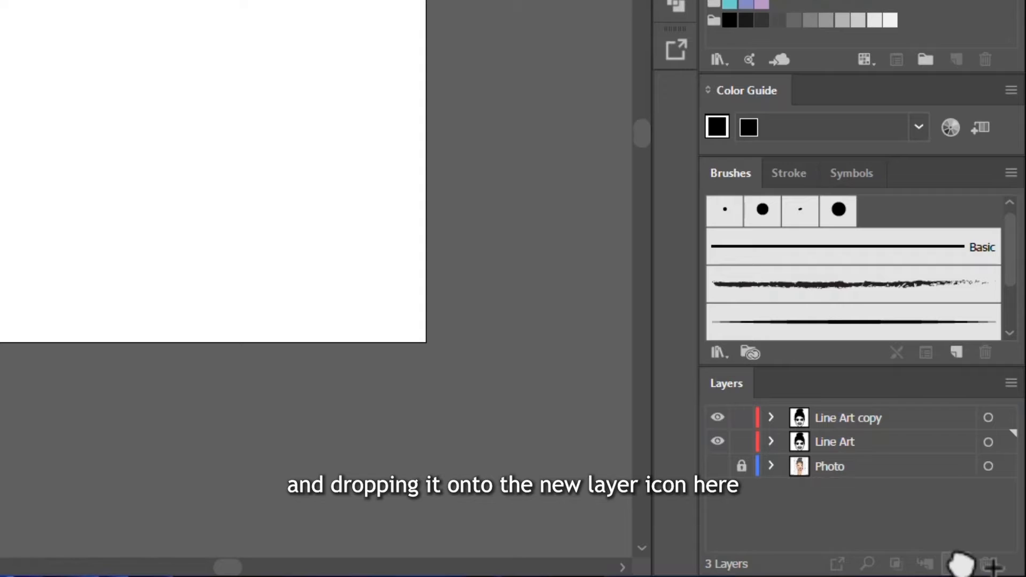
Step: Duplicate the Line Art layer and lock the resulting Line Art copy layer
click(848, 417)
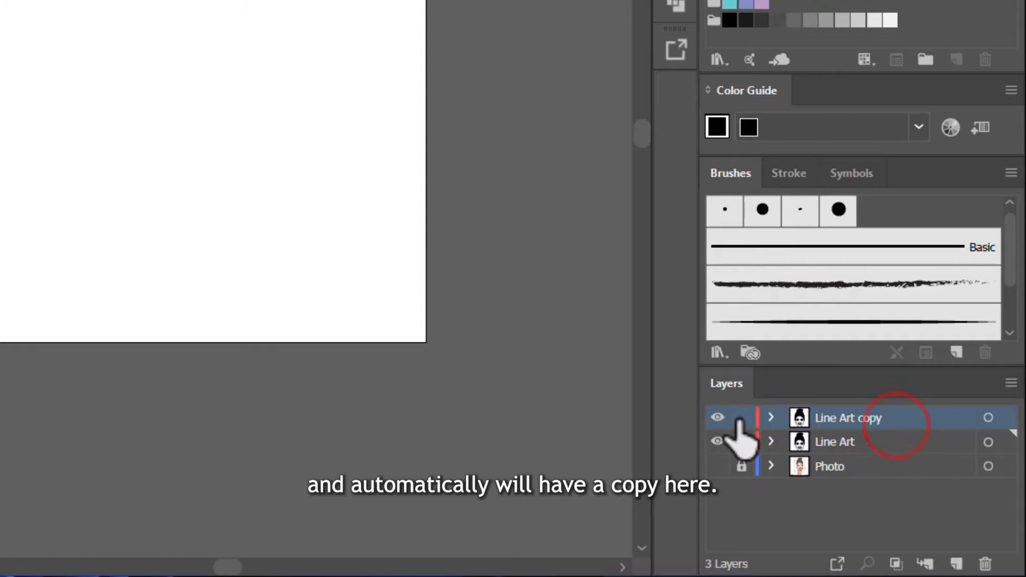
click(741, 417)
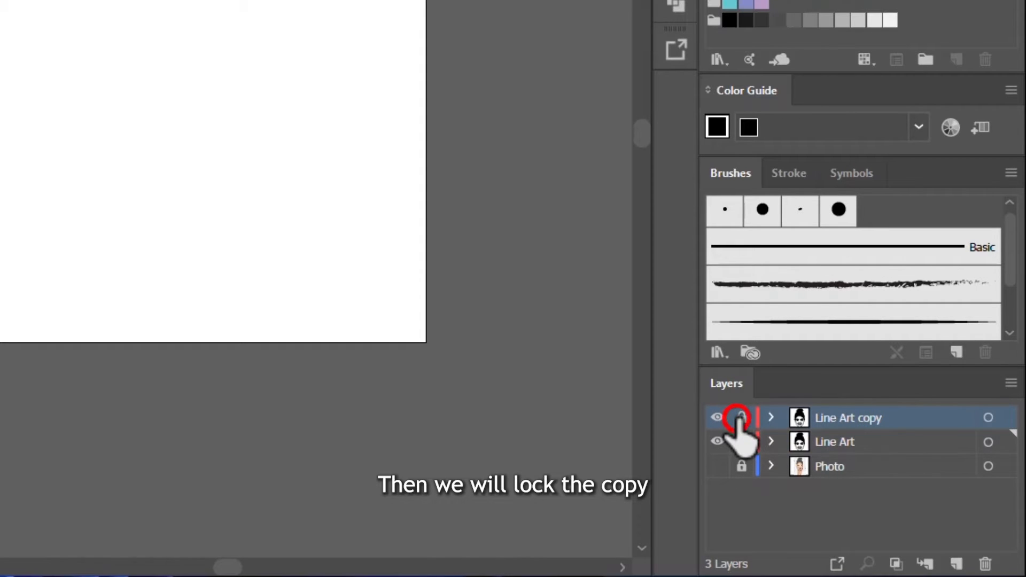
click(740, 418)
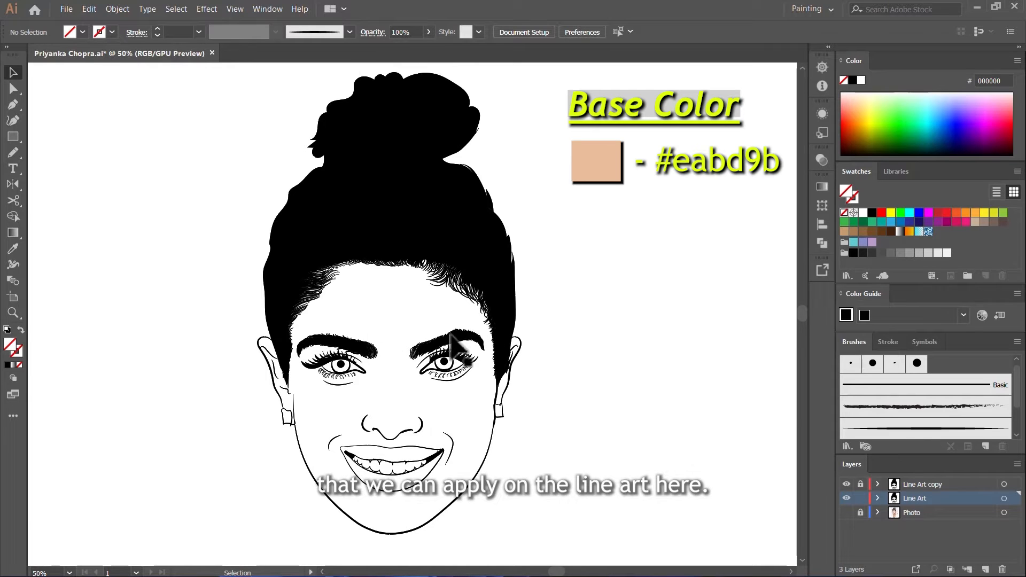
Step: Sample the photo's skin and adjust the fill to peach f2c8a5
scroll(down, 3)
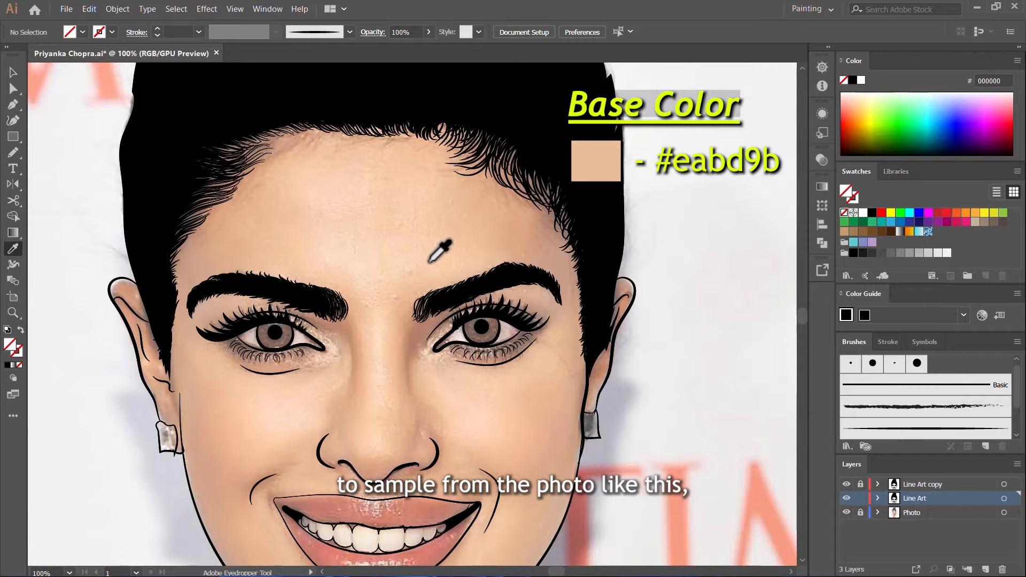
click(440, 252)
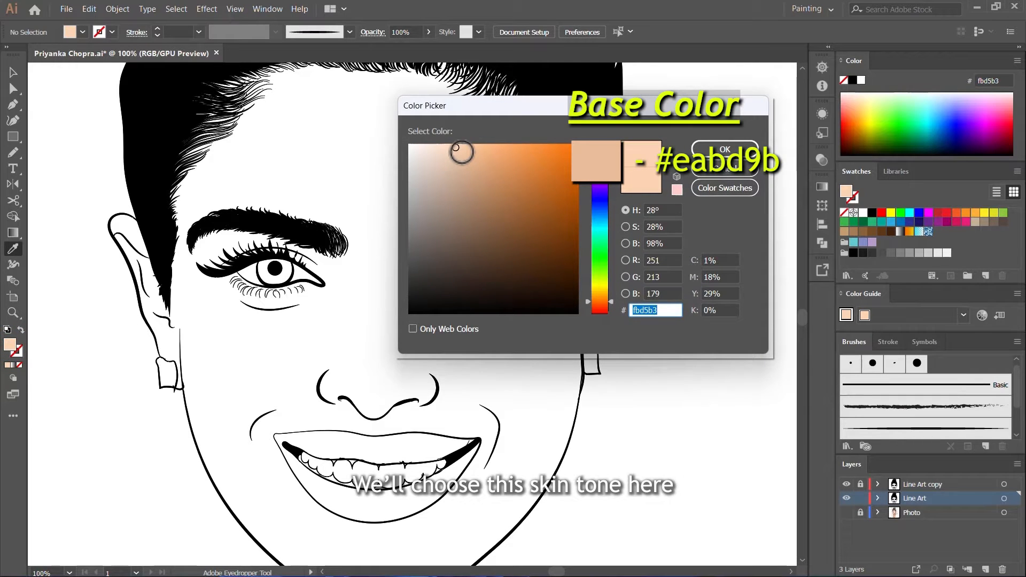
click(459, 151)
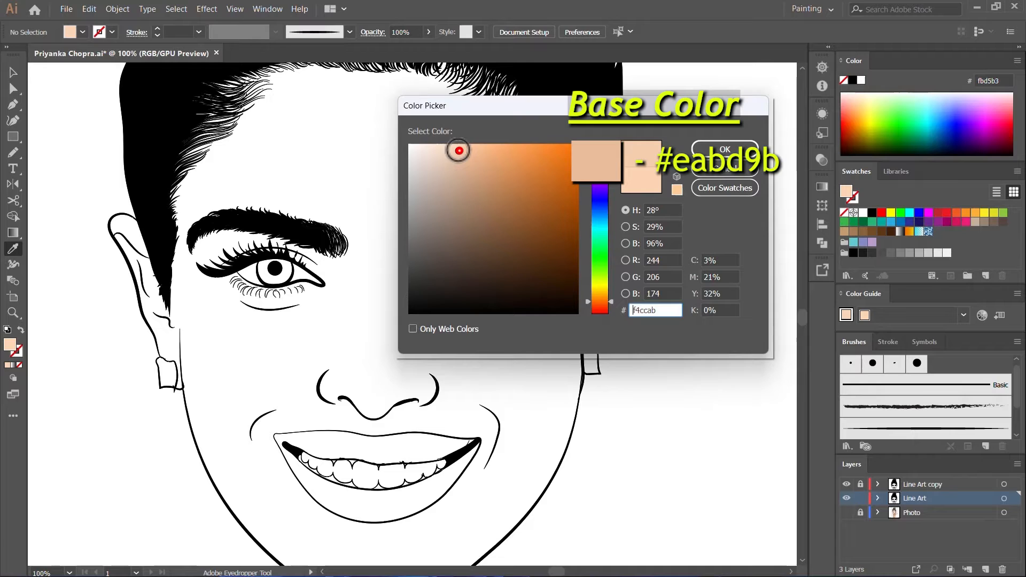
click(463, 151)
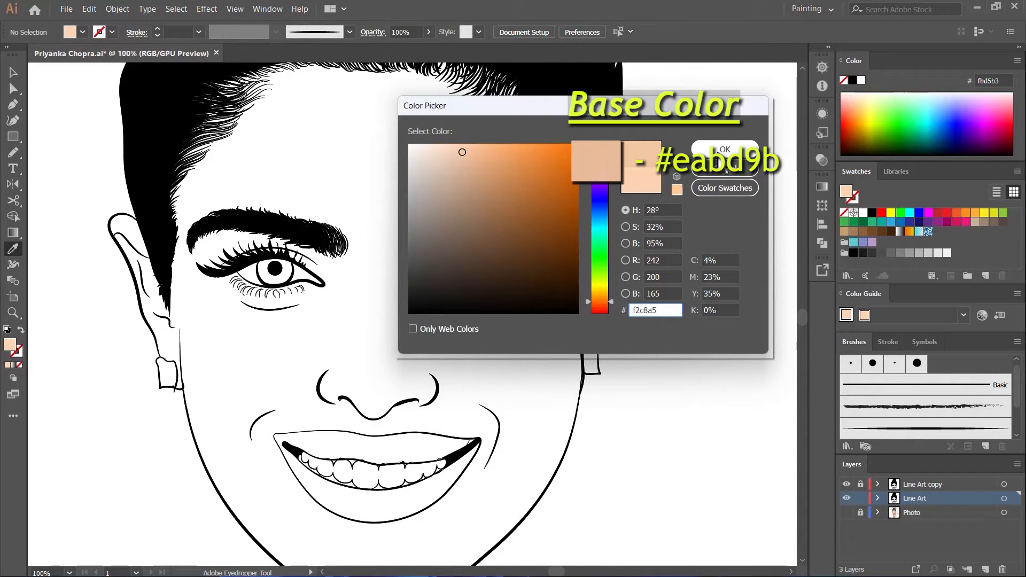
click(723, 149)
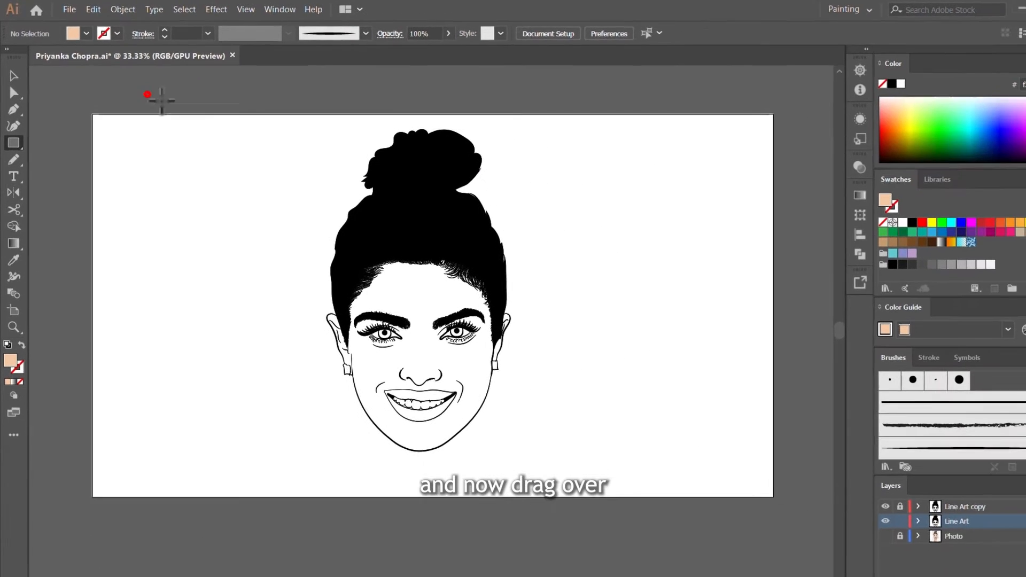
Step: Draw a peach rectangle over the entire portrait and send it to back
drag(147, 95, 624, 433)
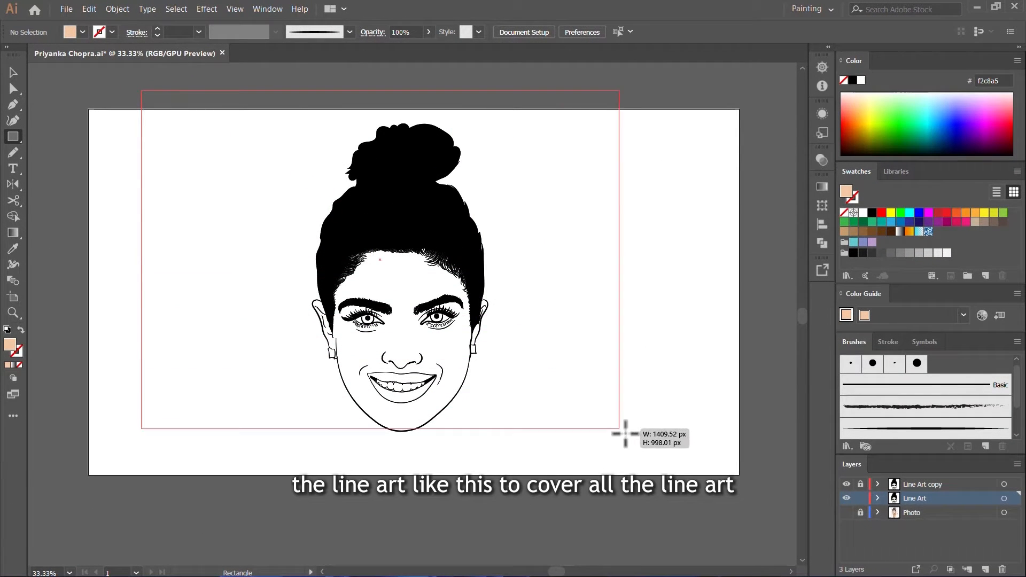
drag(618, 434, 700, 450)
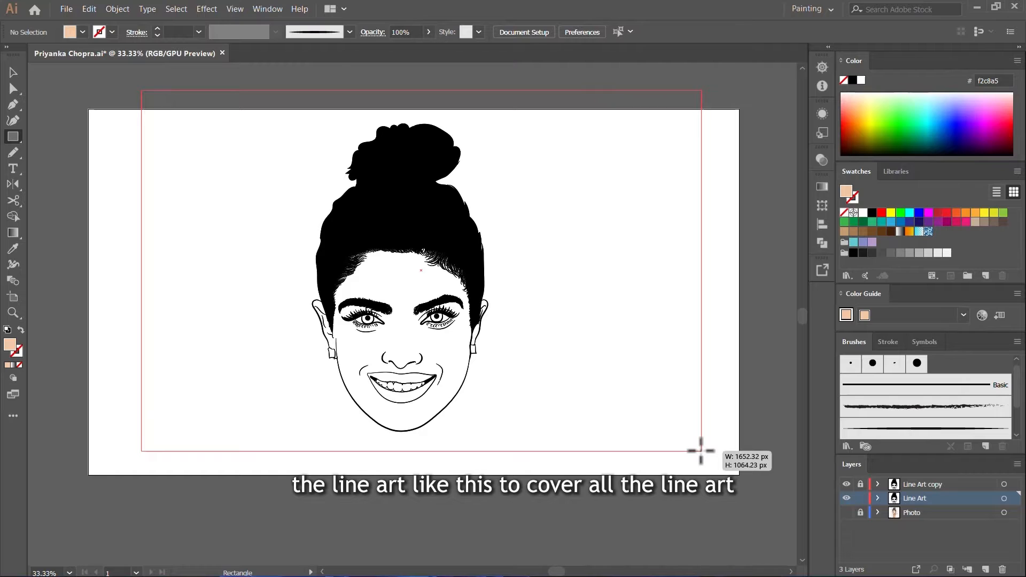
drag(142, 90, 700, 449)
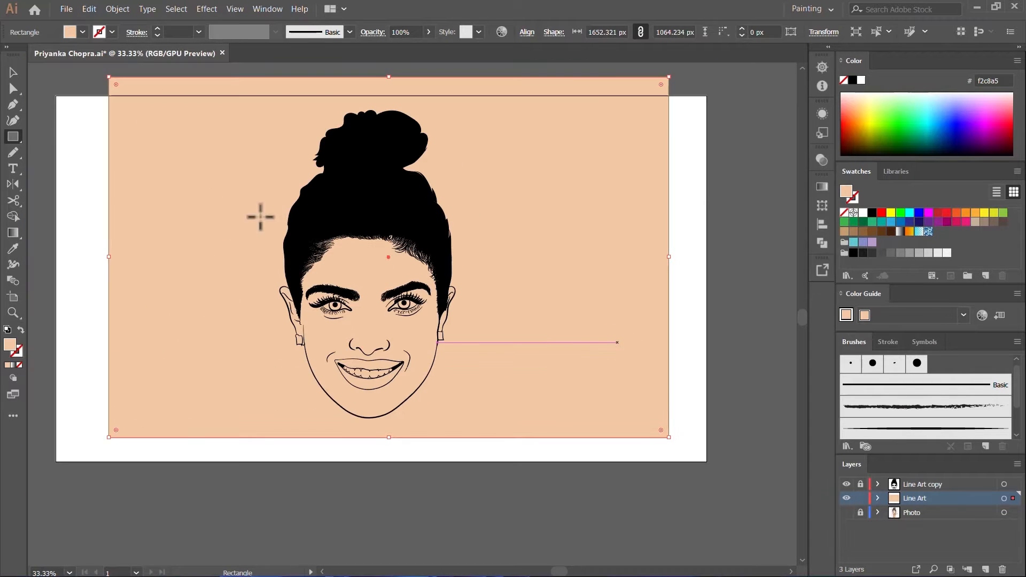
click(13, 72)
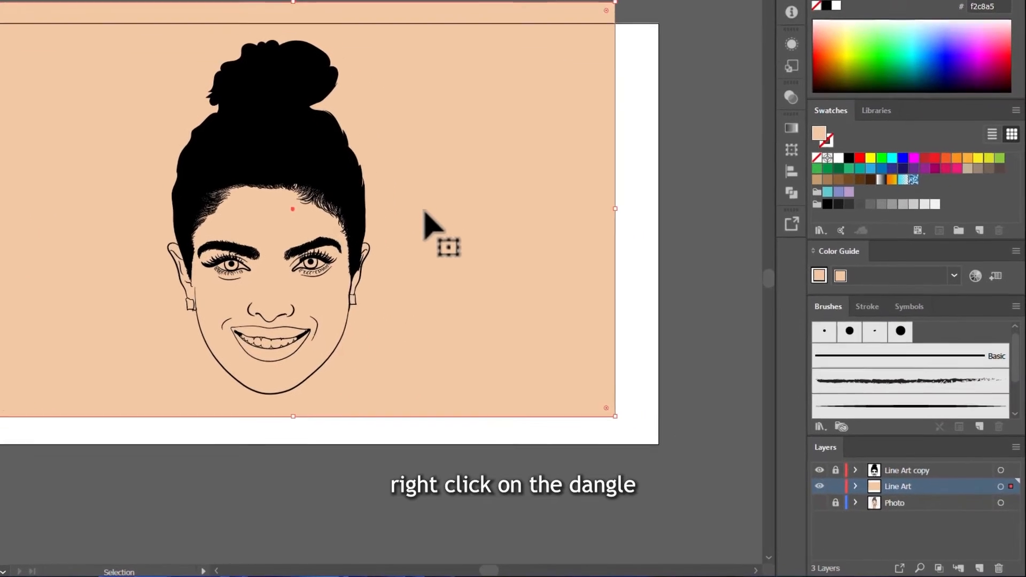
right_click(429, 226)
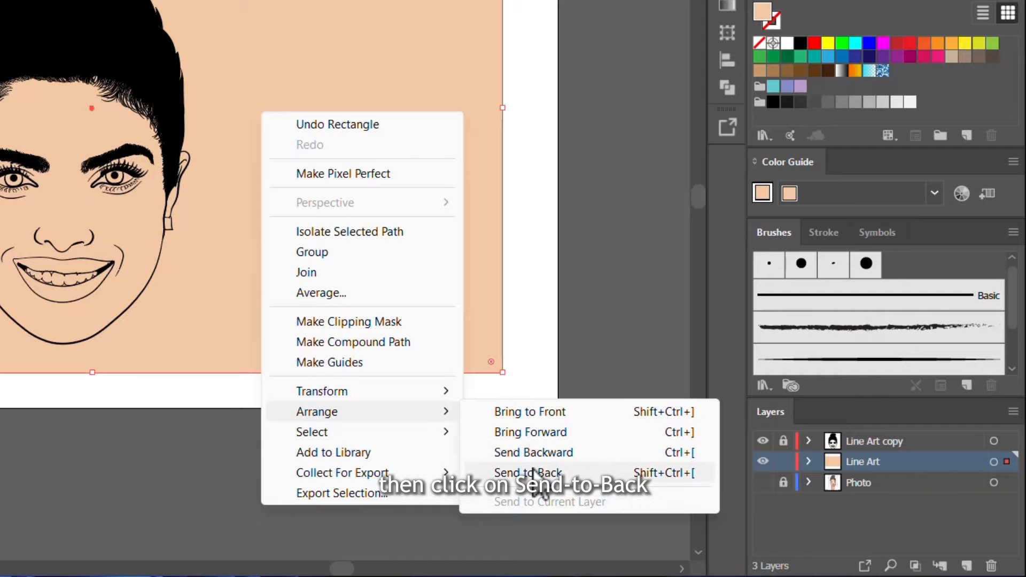
click(528, 473)
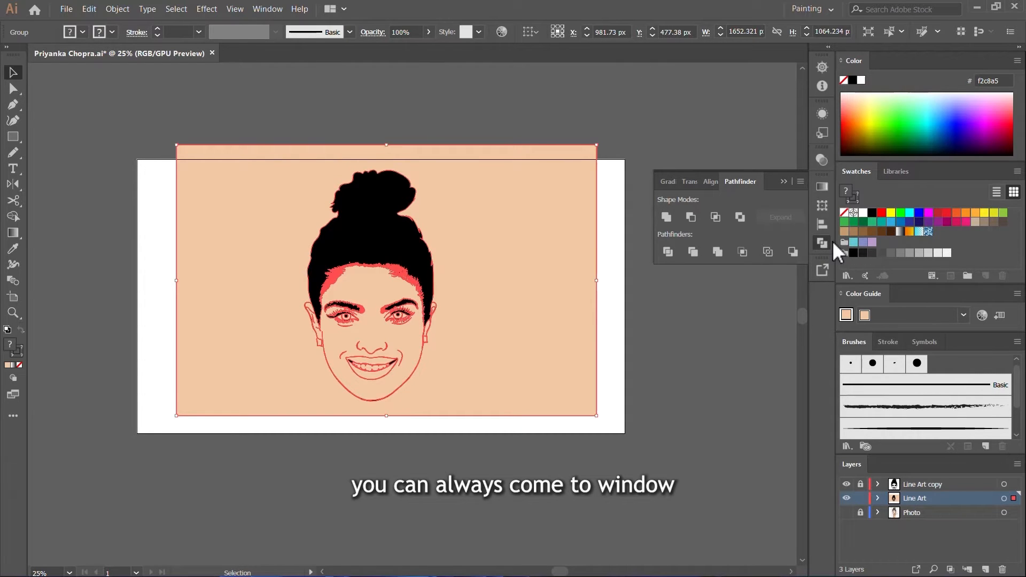
Step: Merge the peach rectangle and line art using Pathfinder Merge
click(266, 9)
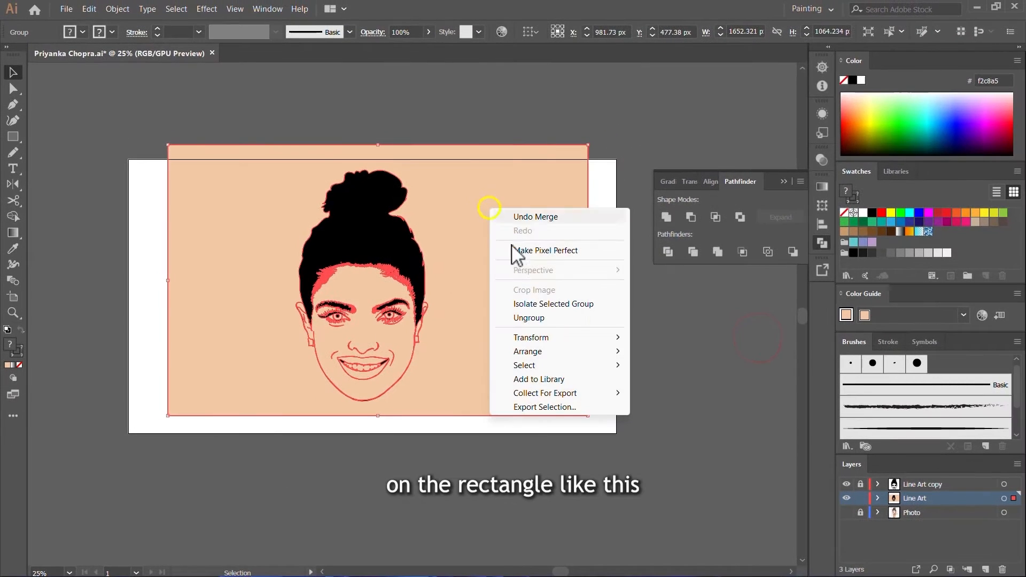
mouse_move(553, 308)
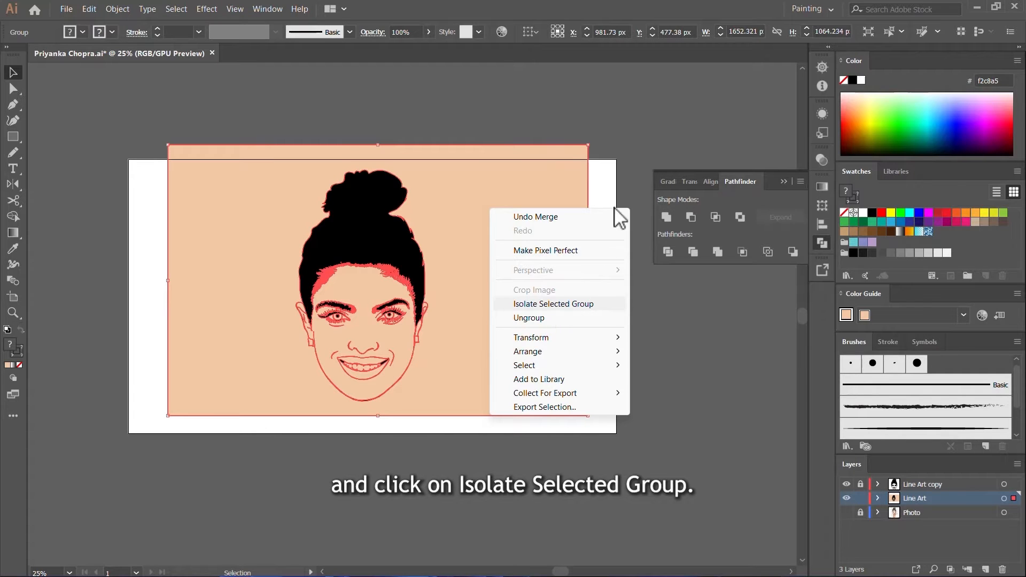
Step: Isolate the merged group and delete the outer peach rectangle piece
click(553, 303)
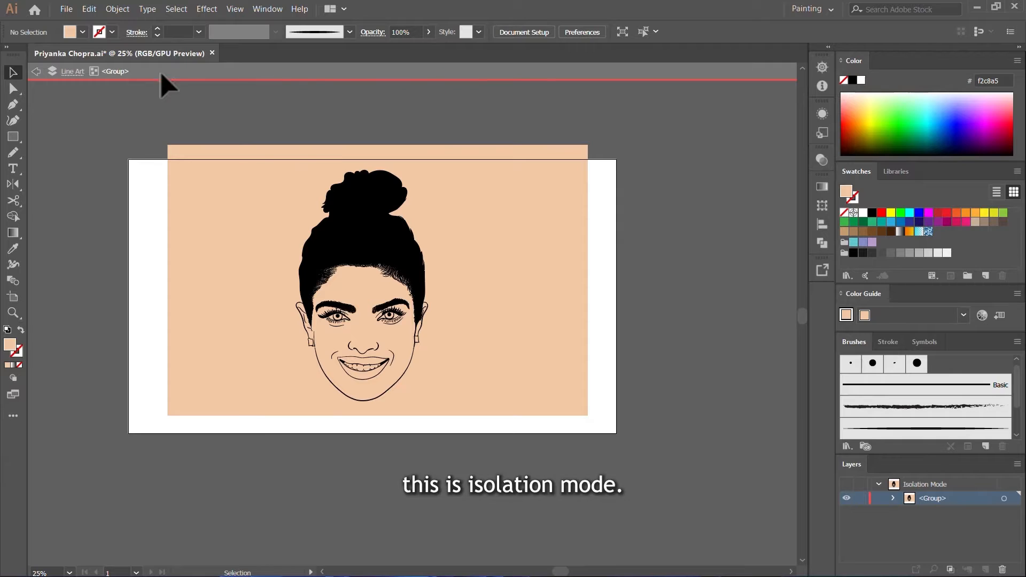
mouse_move(663, 93)
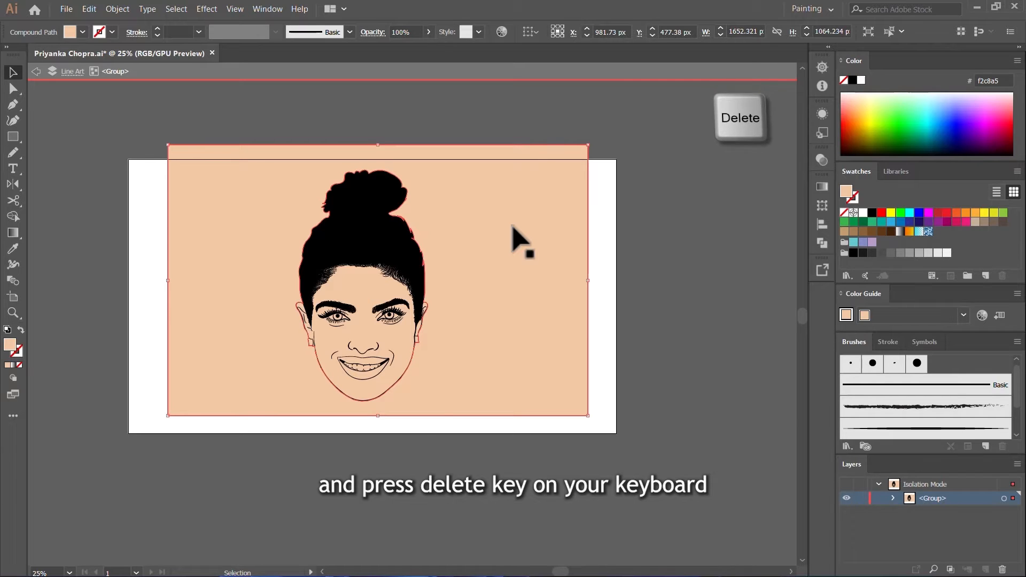
key(Delete)
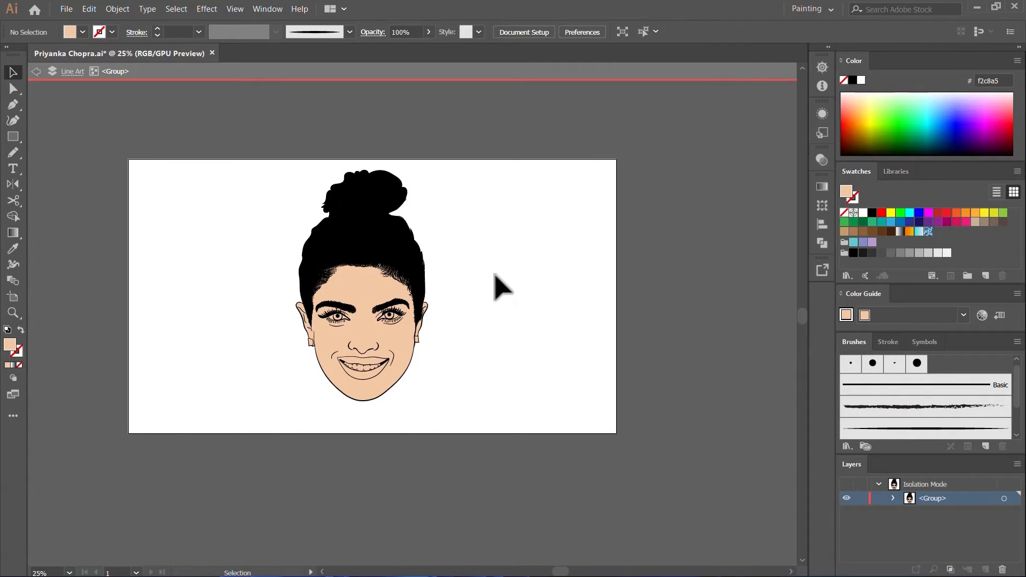
mouse_move(399, 366)
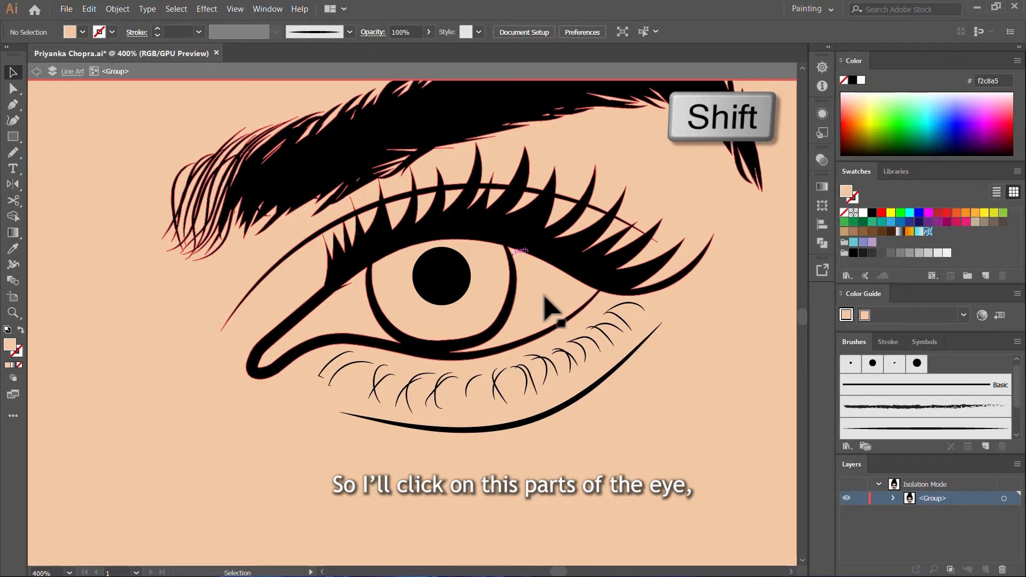
Step: Select both eye whites and fill them with pale pinkish e8d4d4
click(546, 301)
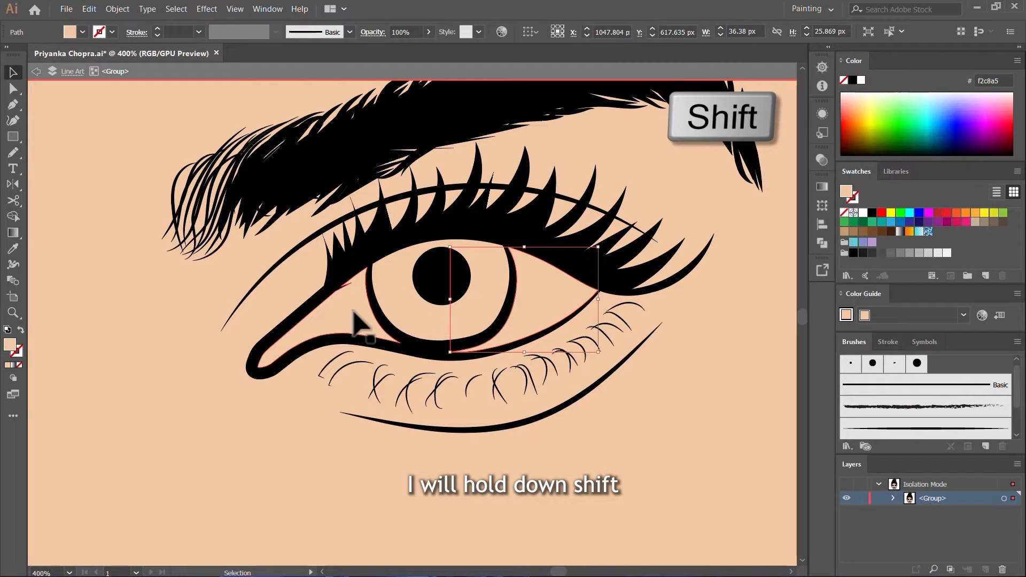
click(353, 312)
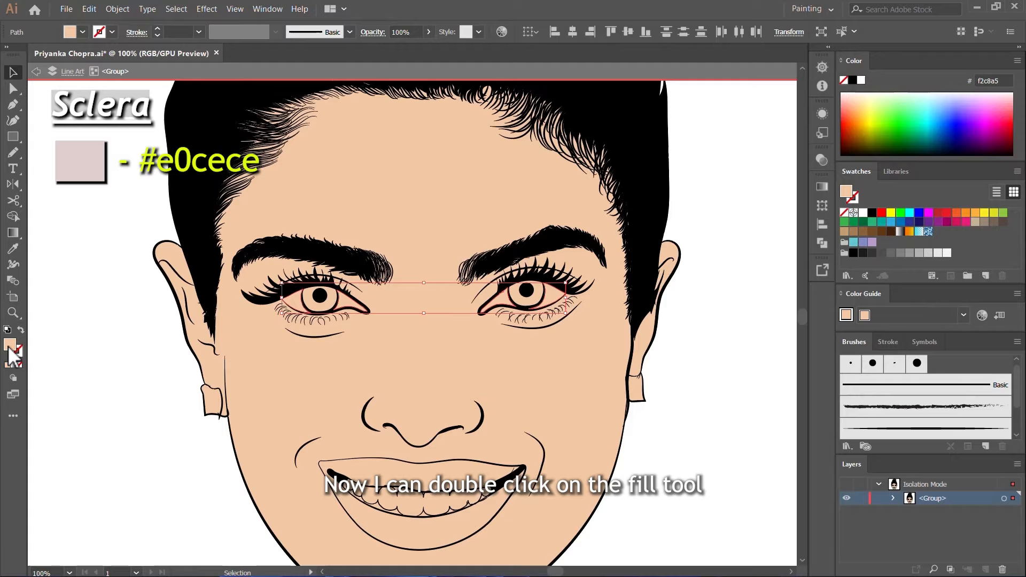
double_click(9, 337)
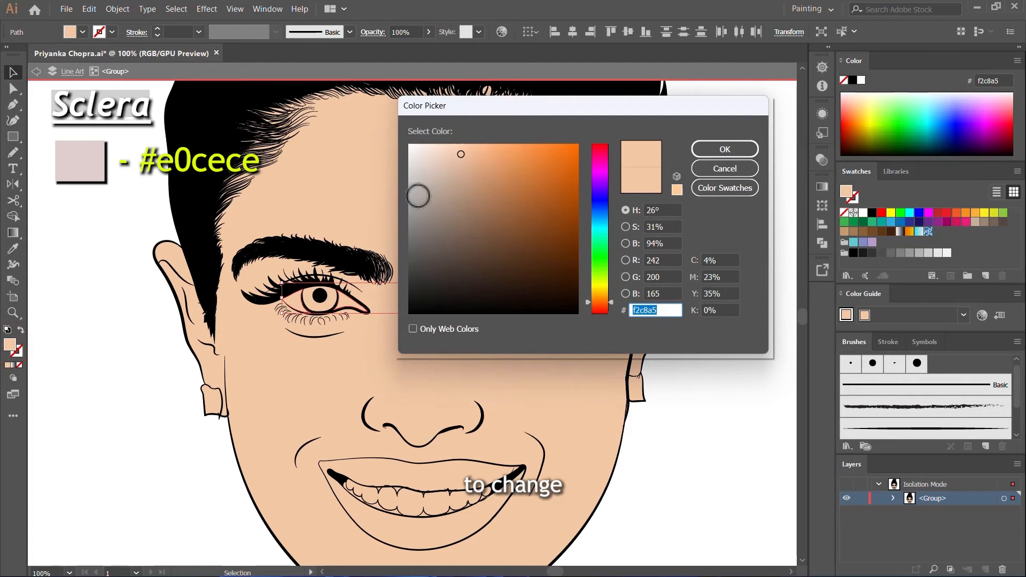
click(422, 159)
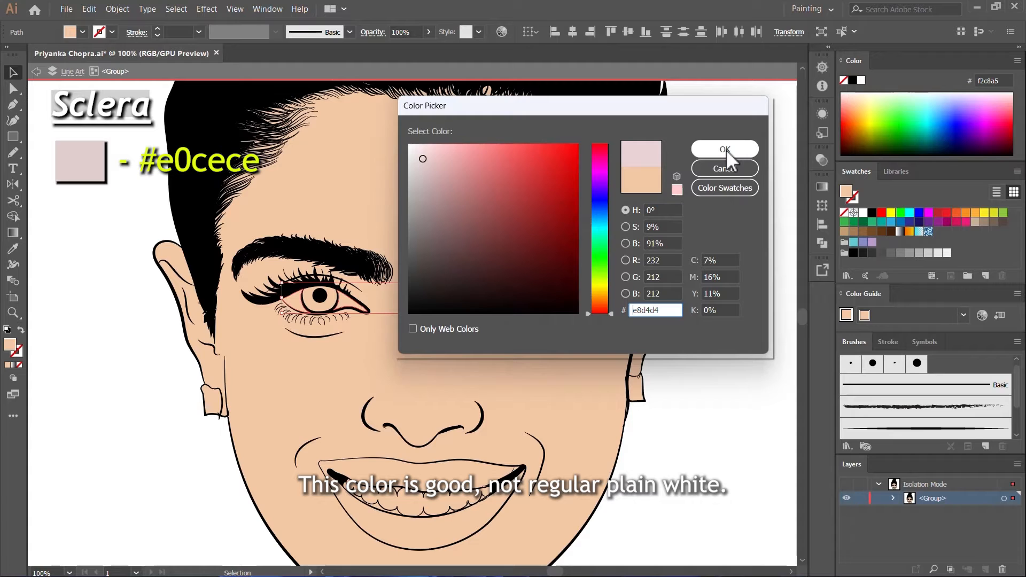
click(723, 149)
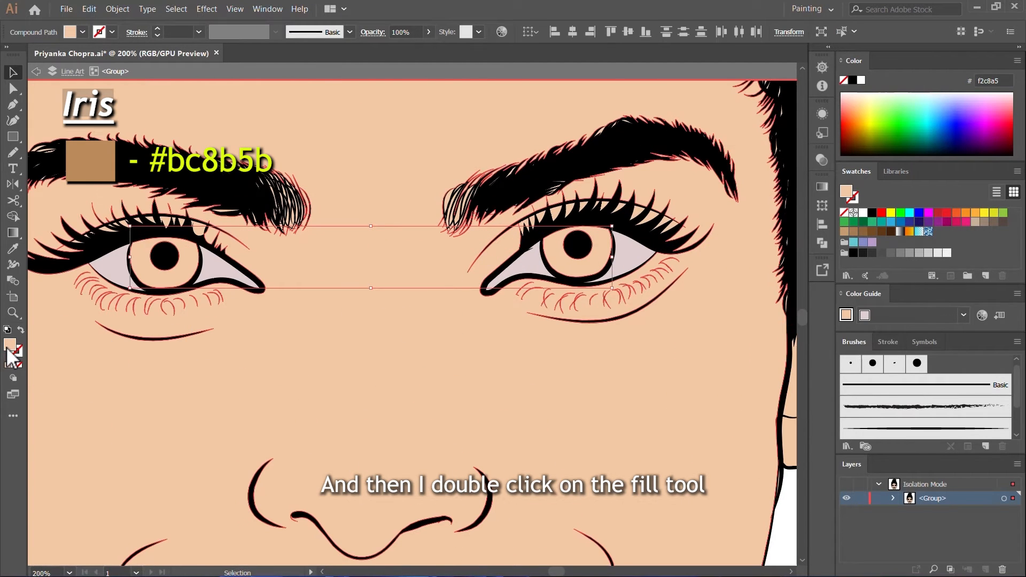
Step: Fill the selected irises with brown #bc8b5b from the Color Picker
double_click(9, 345)
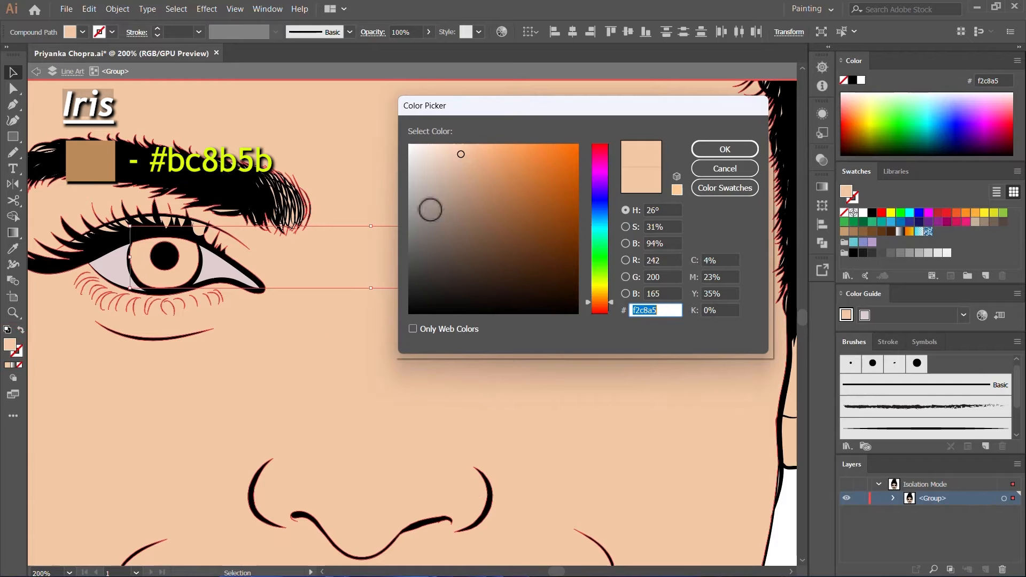
click(474, 181)
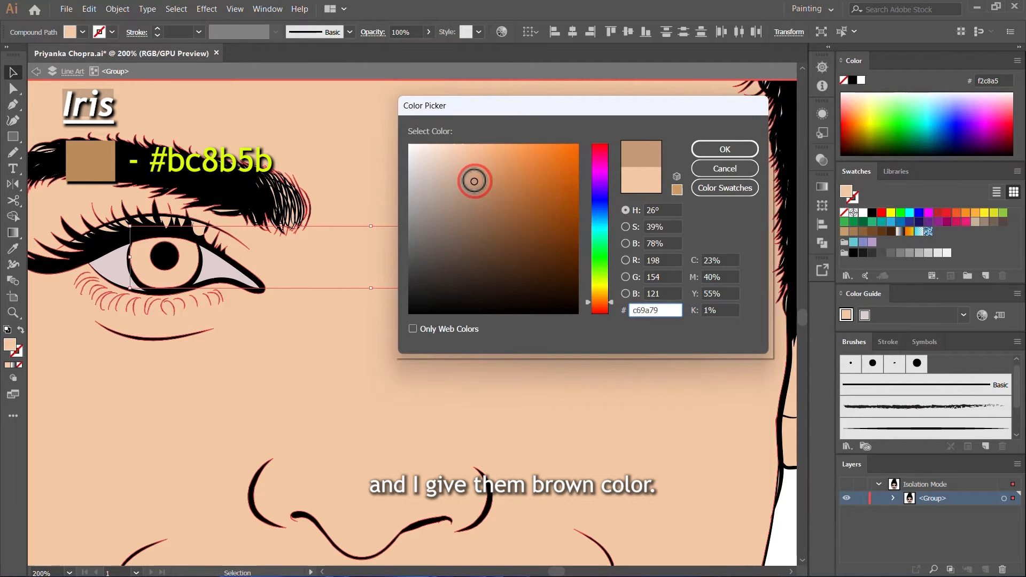
click(724, 149)
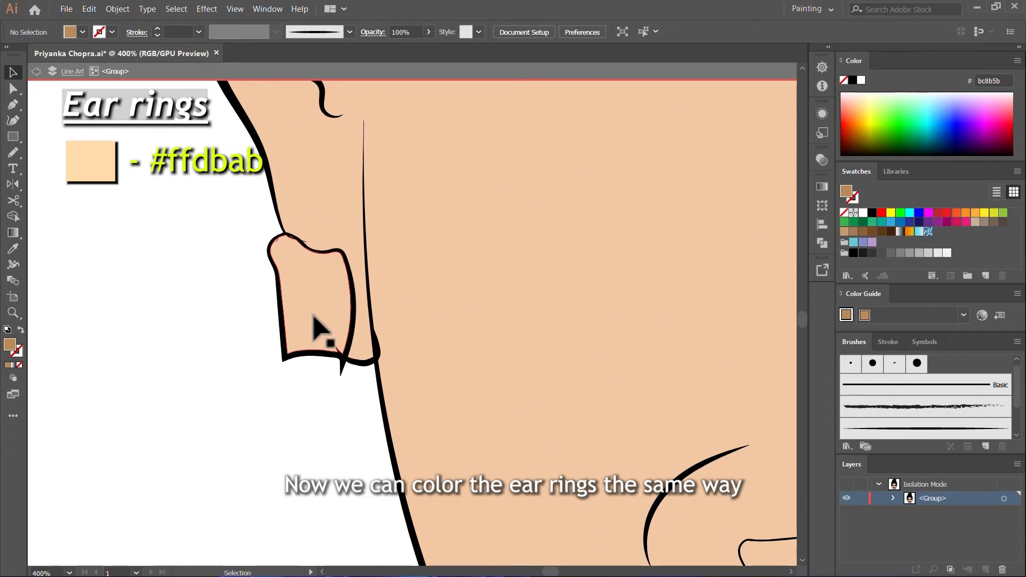
Step: Select the earrings and shift the fill hue toward pale gold
click(313, 308)
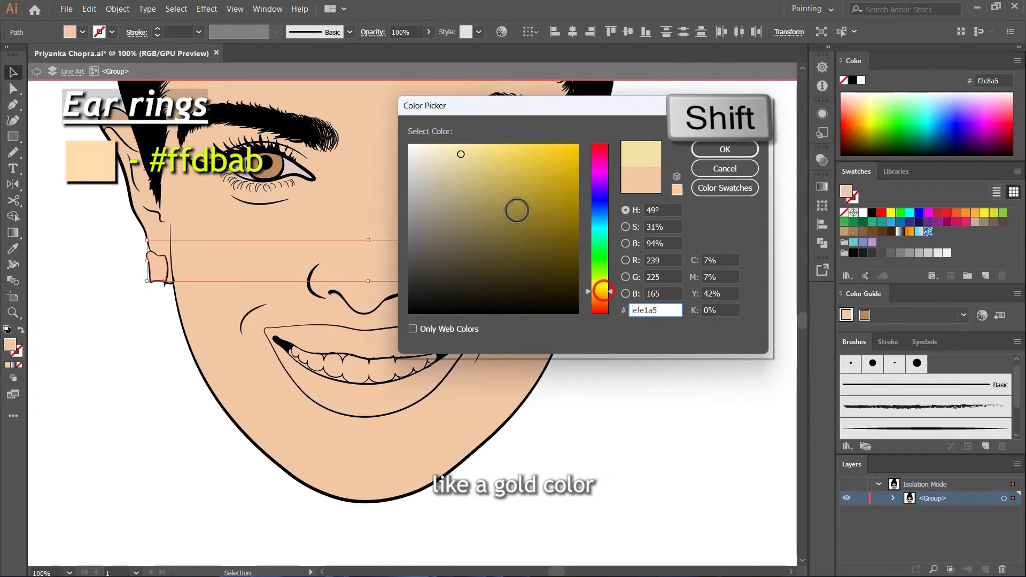
click(725, 168)
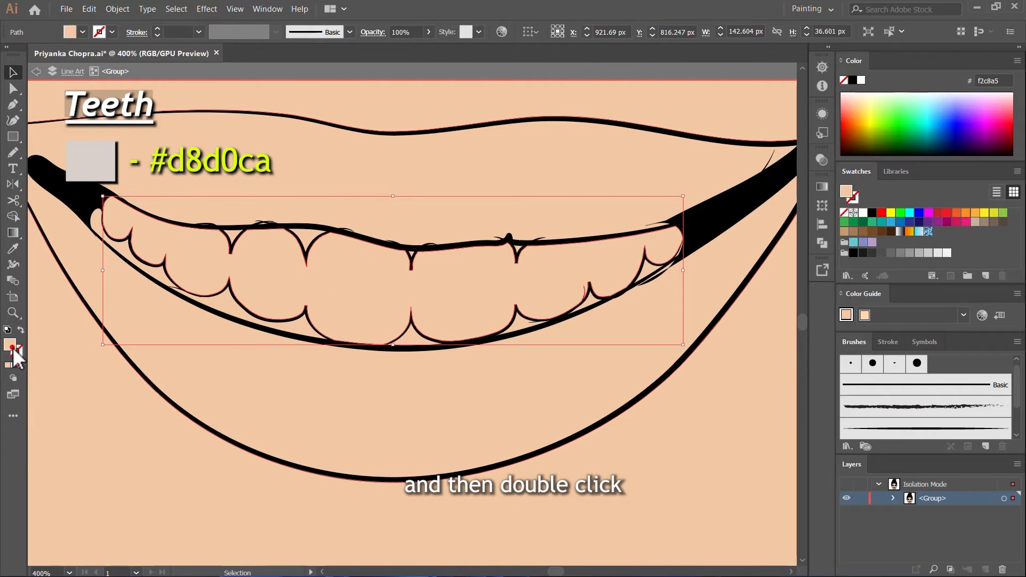
Step: Fill the teeth with a light grey from the Color Picker
double_click(9, 342)
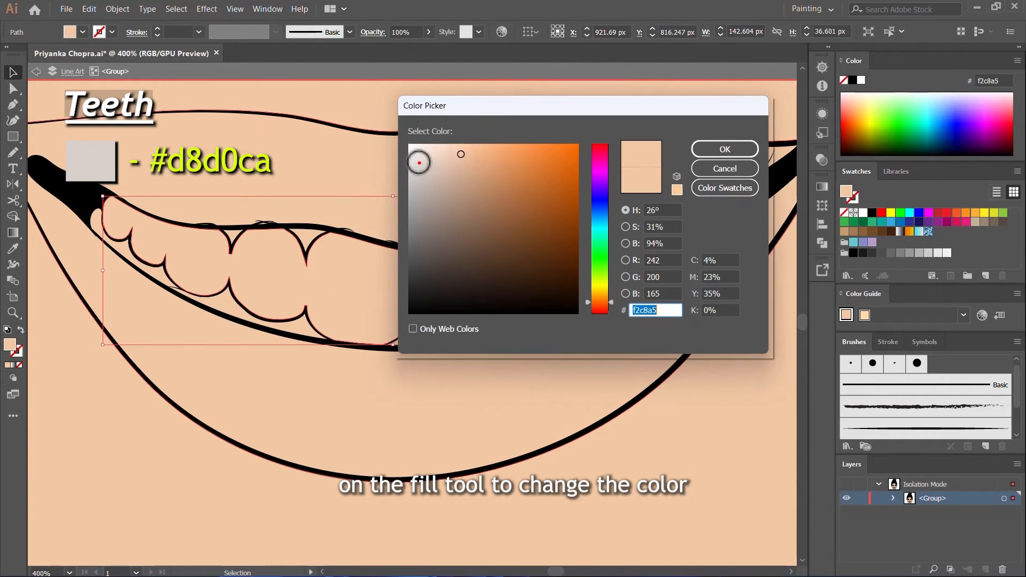
click(723, 149)
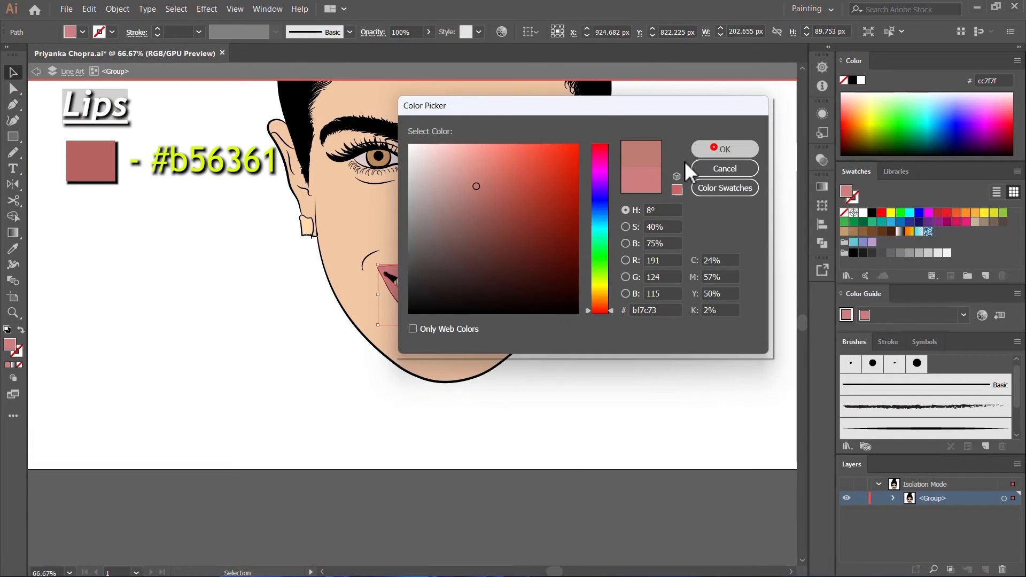
Step: Give the lips a dusty rose fill, fine-tuning the shade in the Color Picker
click(724, 149)
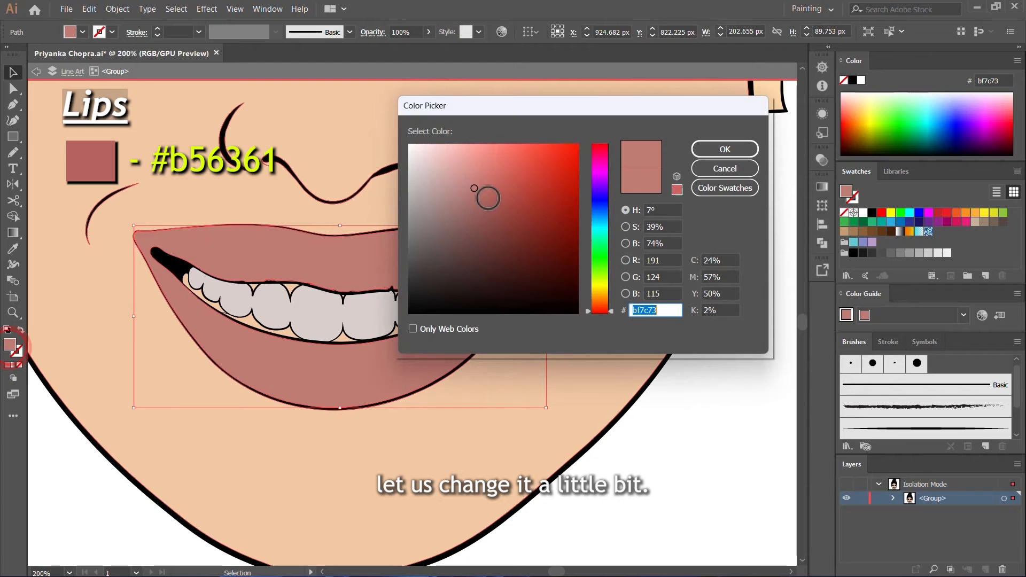
click(478, 185)
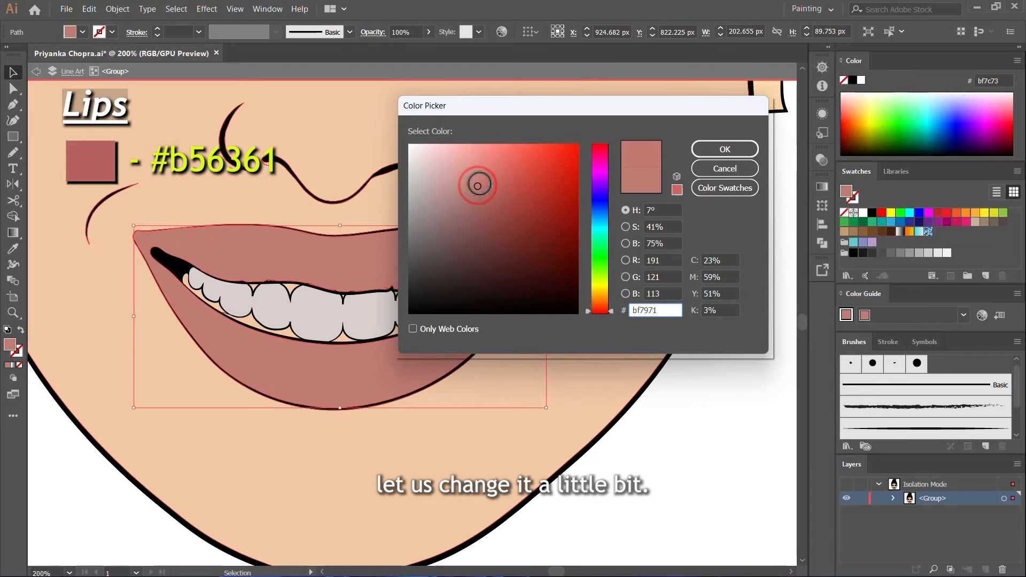
click(485, 182)
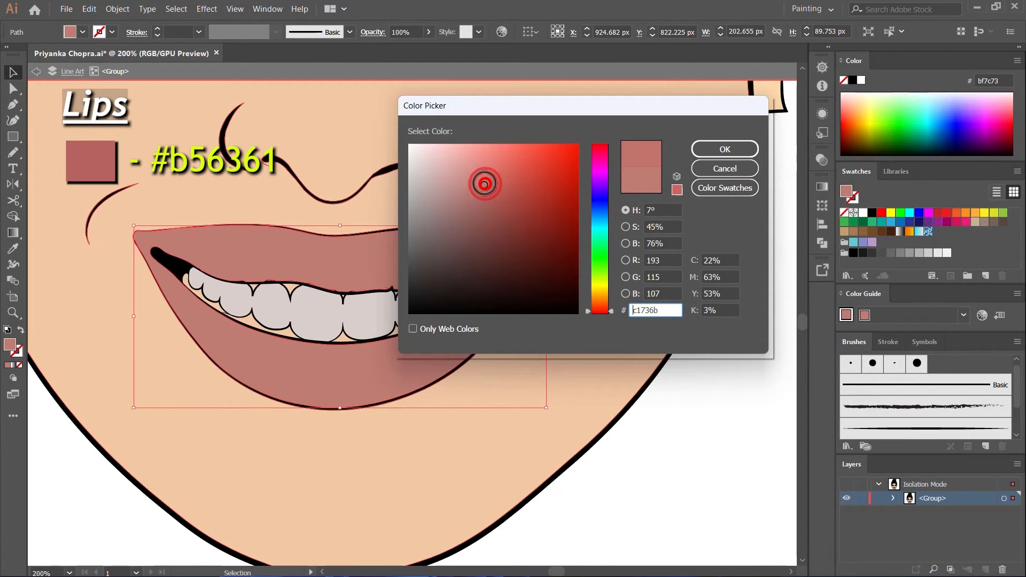
click(723, 149)
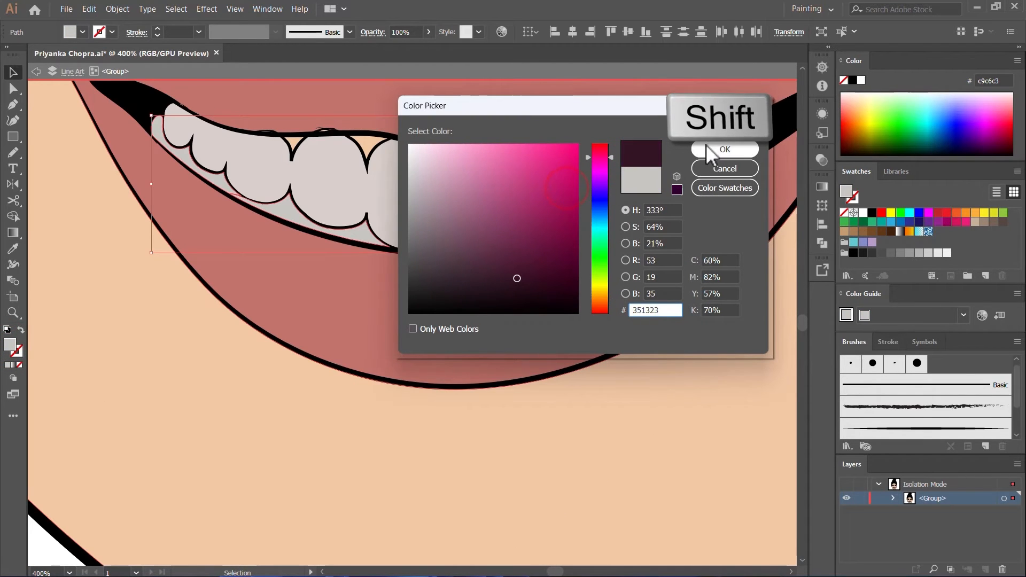
Step: Confirm the dark maroon mouth interior and fill the teeth gaps with red-brown 6b4141
click(724, 149)
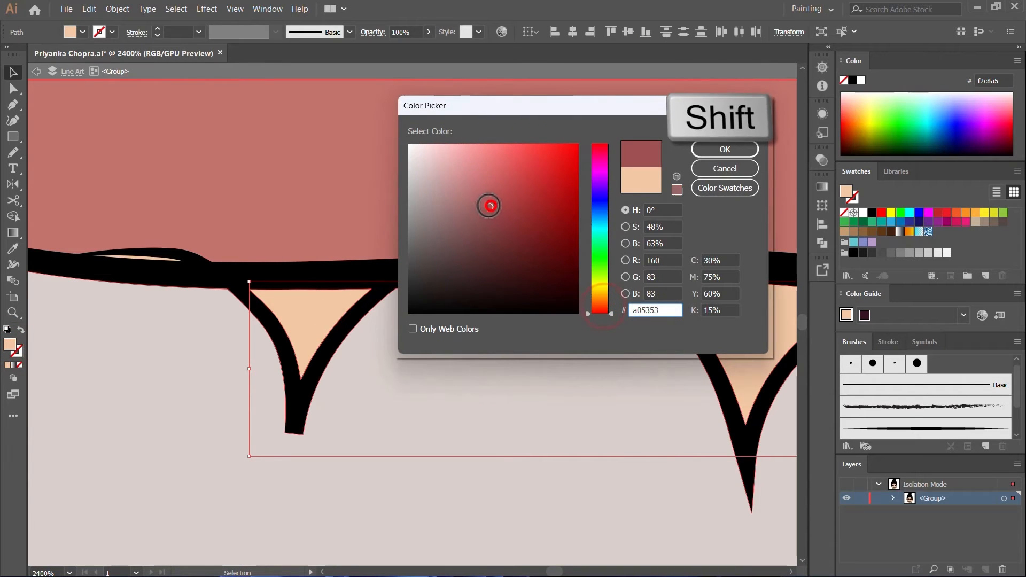
click(477, 237)
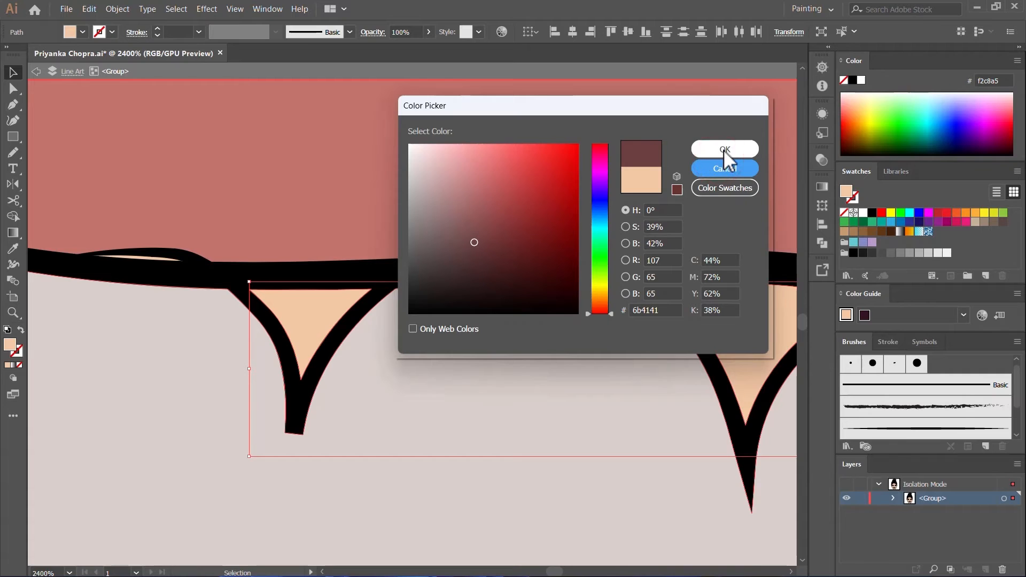
click(723, 148)
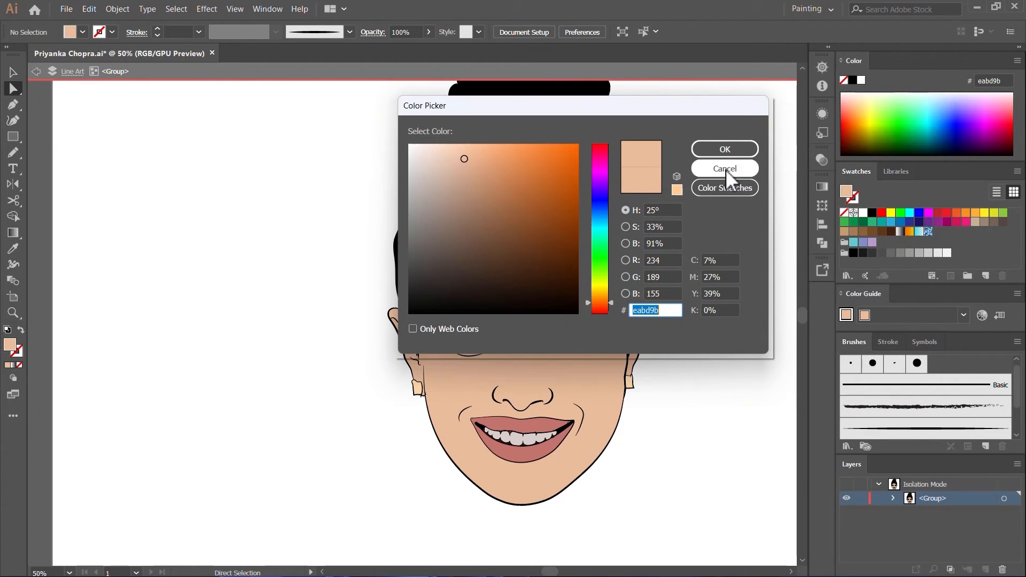
Step: Cancel the reopened Color Picker and deselect, leaving the peach skin tone as is
click(723, 168)
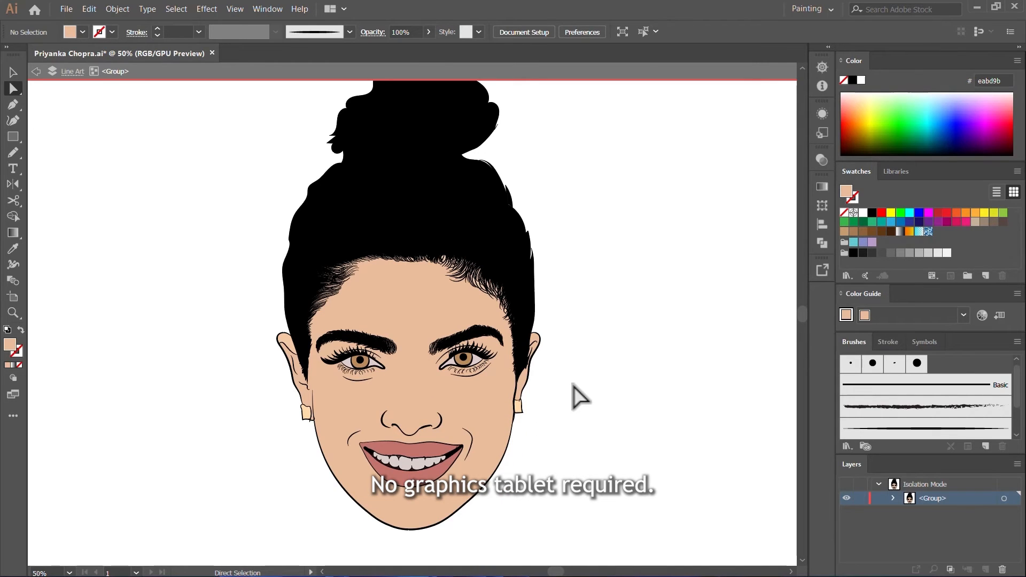
key(Escape)
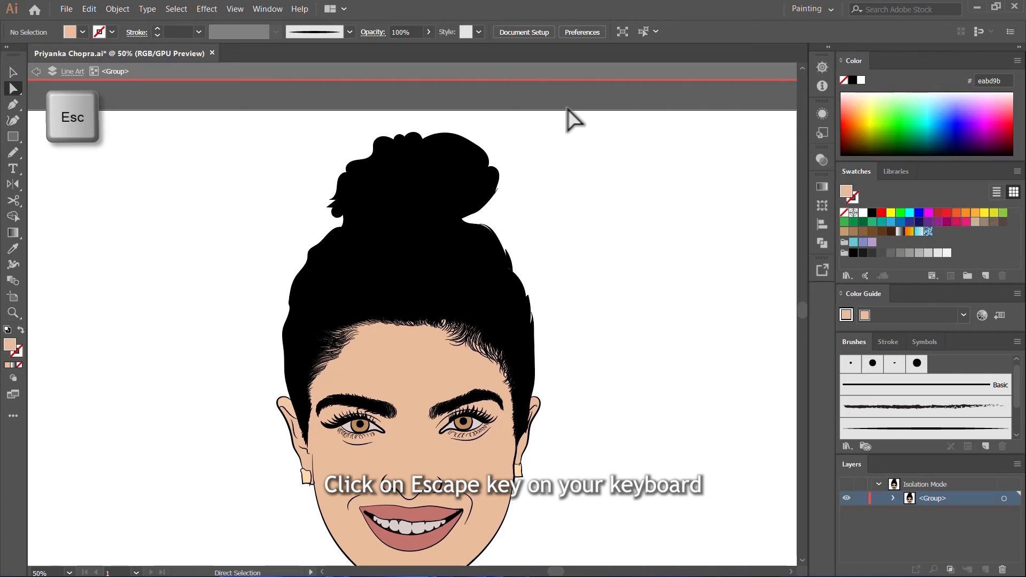
Step: Exit Isolation Mode with Esc, returning the Layers panel to all three portrait layers
key(Escape)
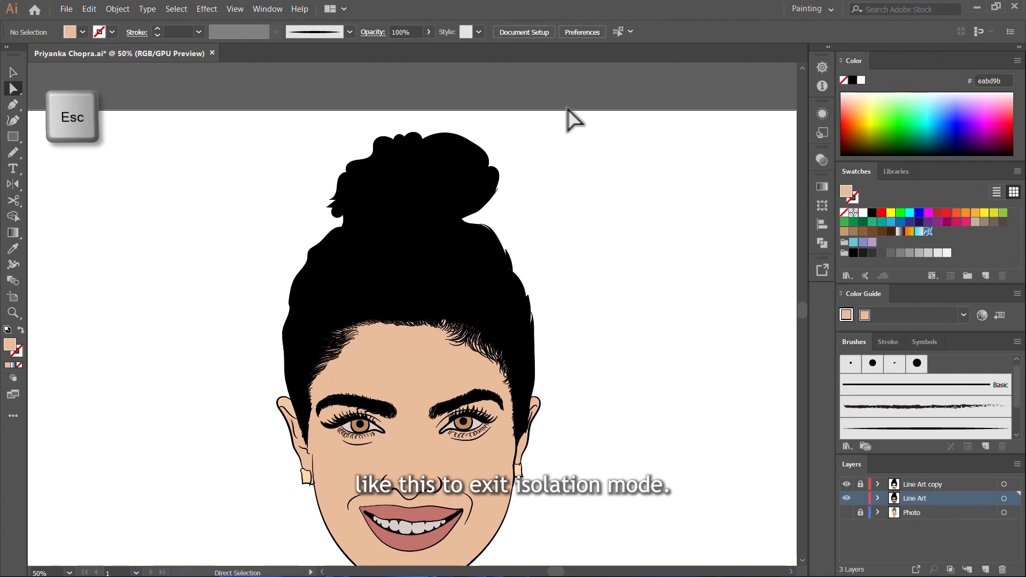
key(Escape)
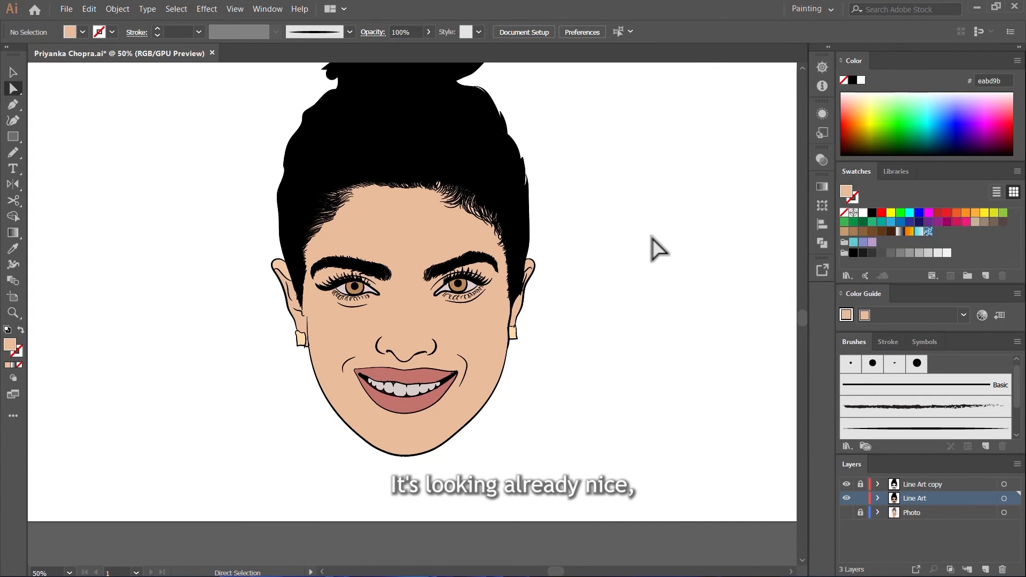
mouse_move(646, 248)
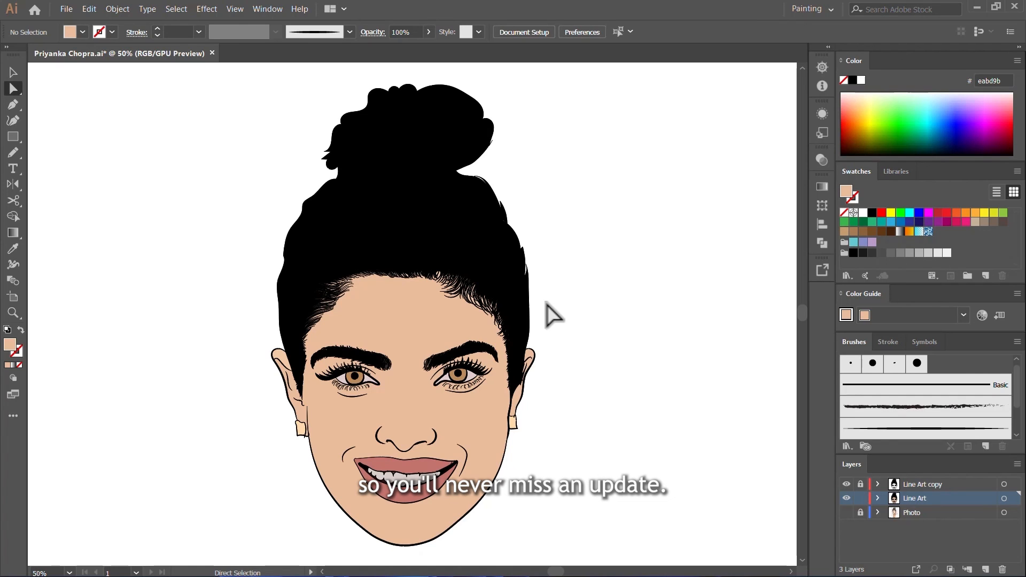
mouse_move(568, 265)
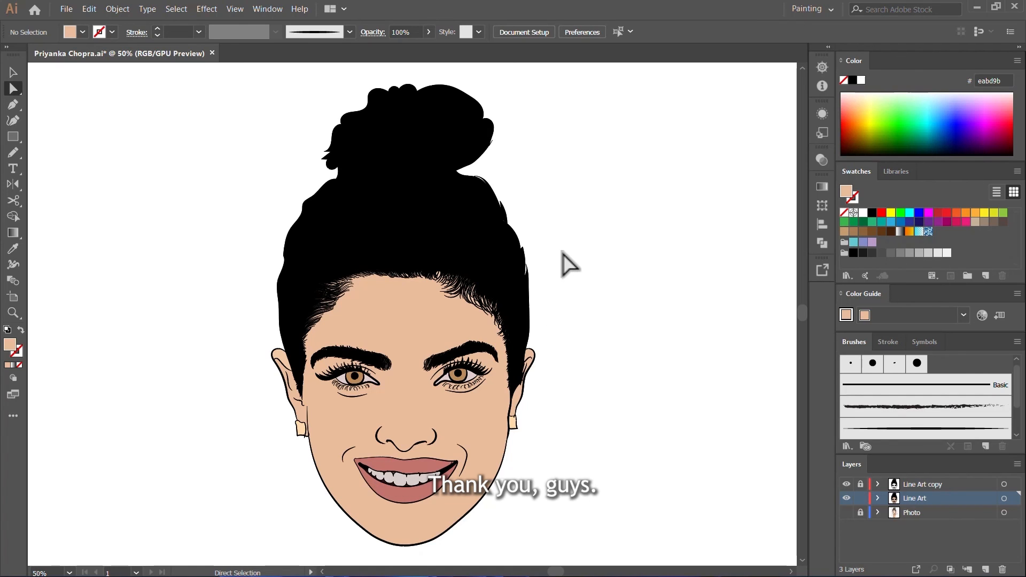